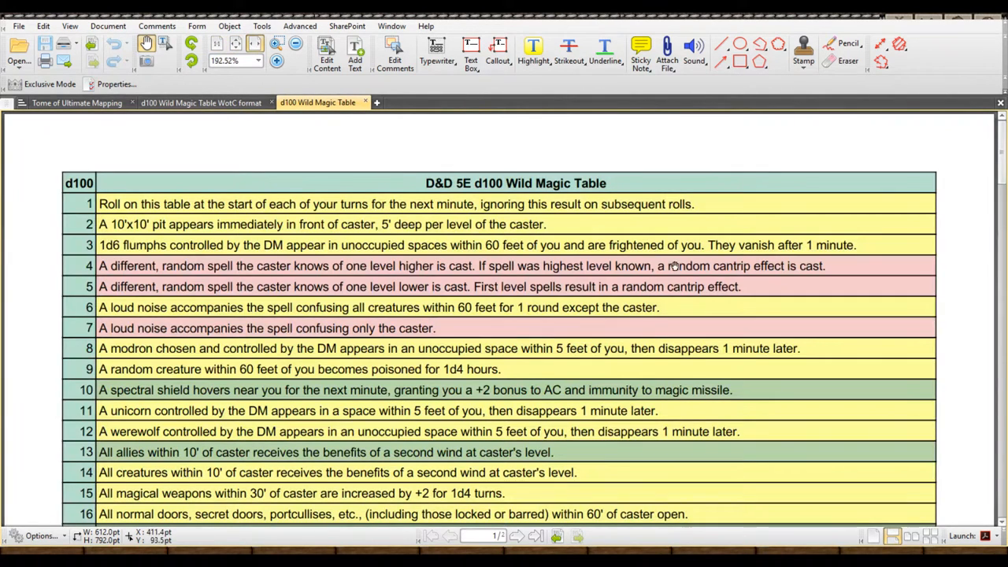
mouse_move(690, 261)
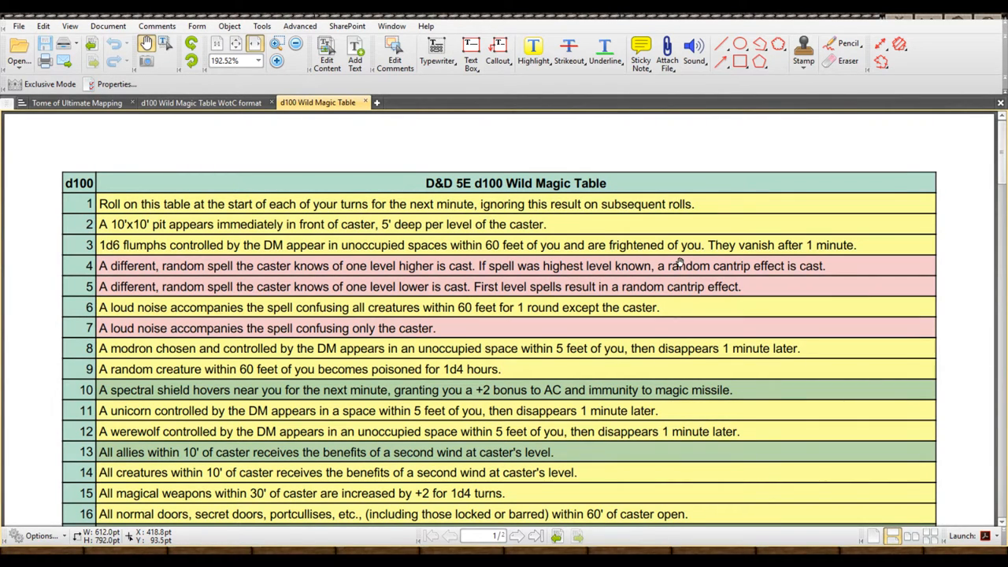
mouse_move(689, 261)
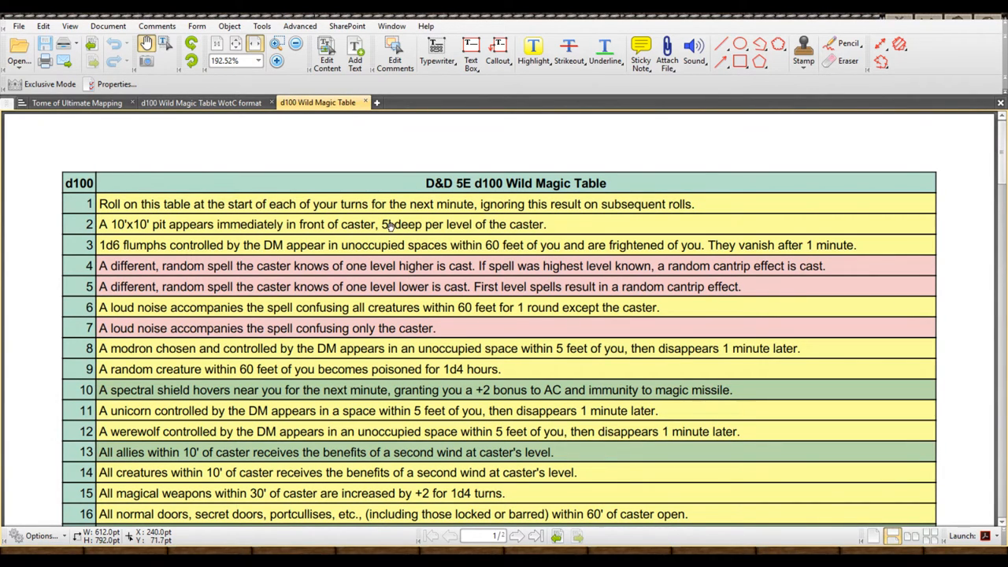
mouse_move(362, 286)
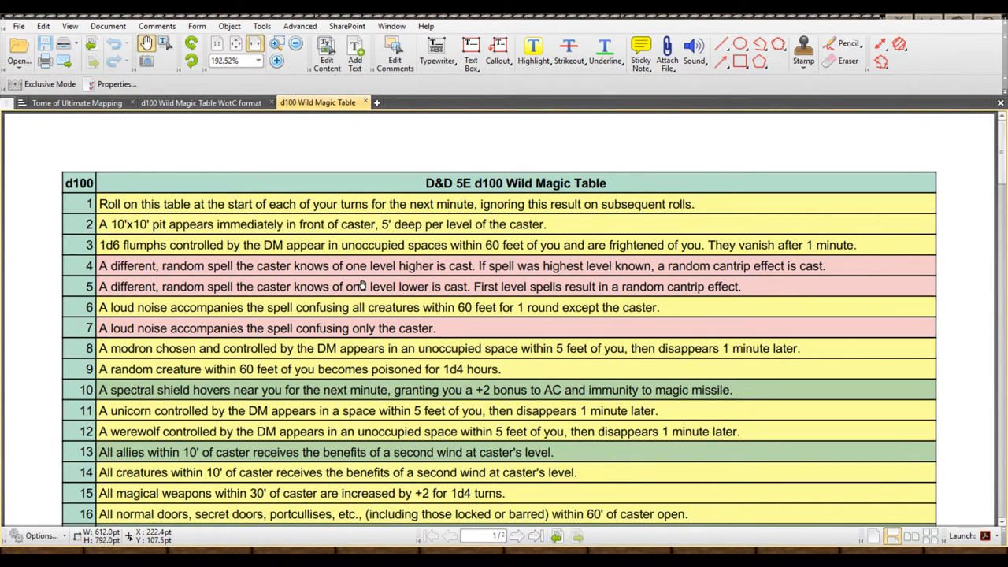
Scroll down through the colour-coded d100 Wild Magic table to review its entries.
scroll(down, 3)
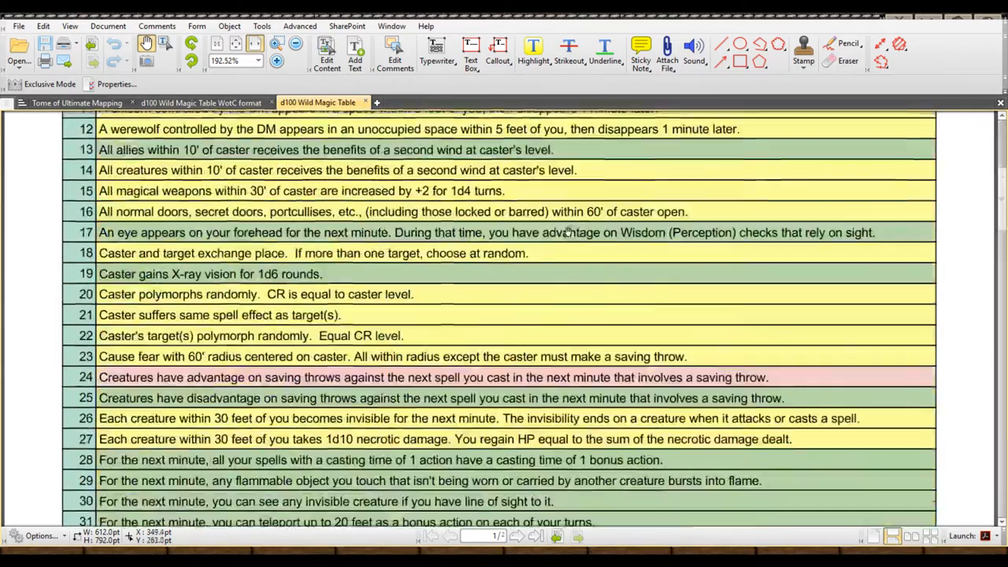
scroll(down, 3)
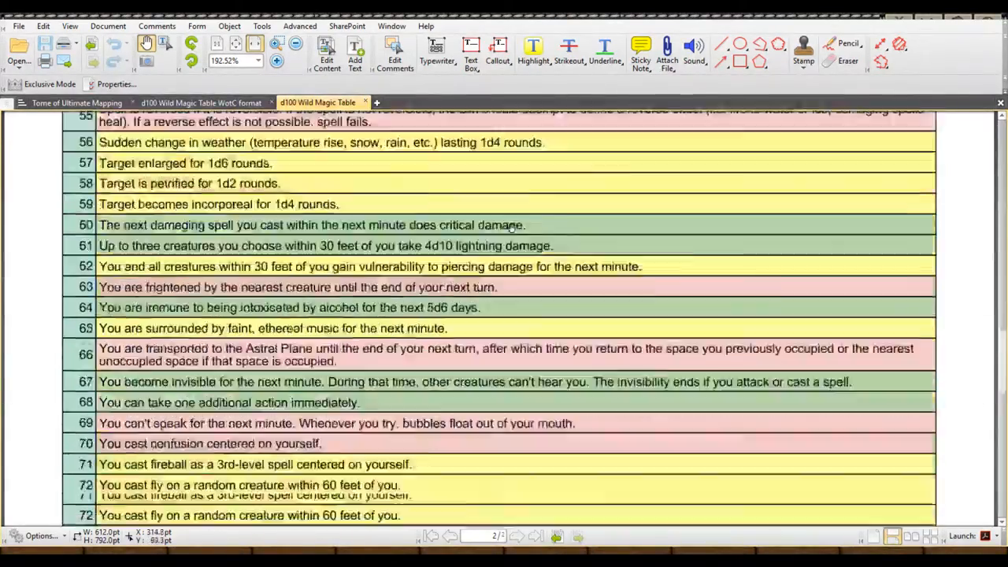
scroll(down, 3)
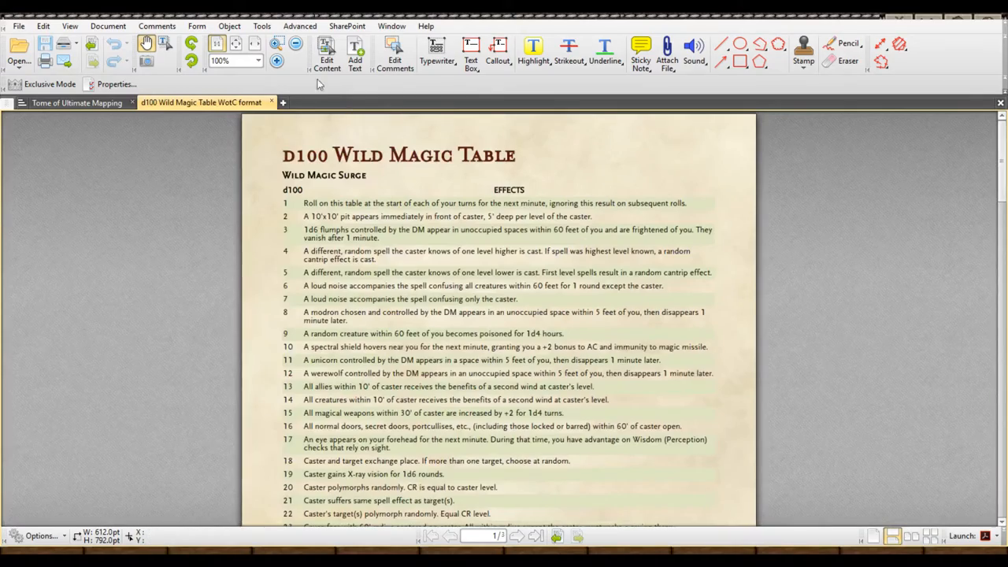
Switch to the WotC-format document and scroll through its parchment-style table.
click(276, 44)
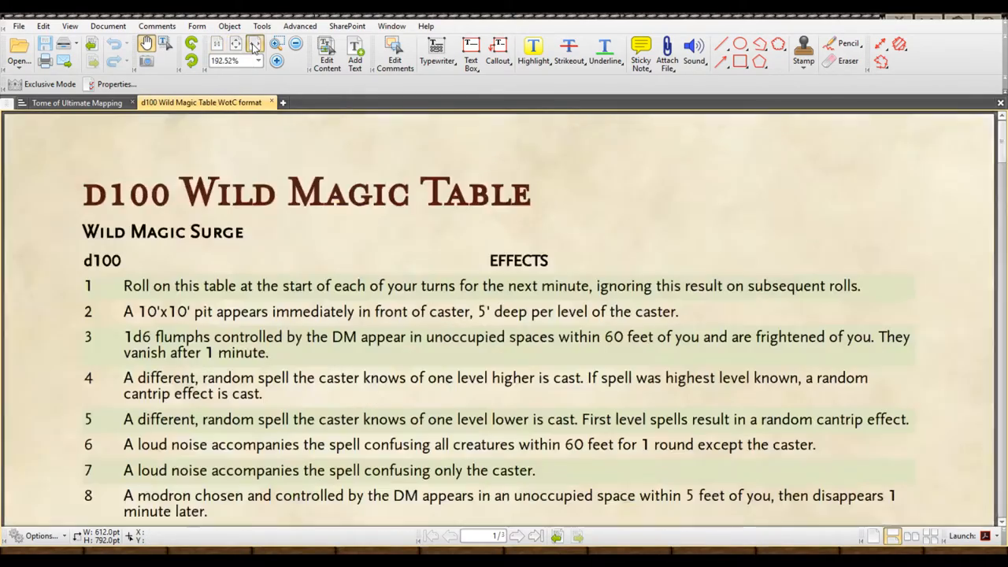
scroll(down, 3)
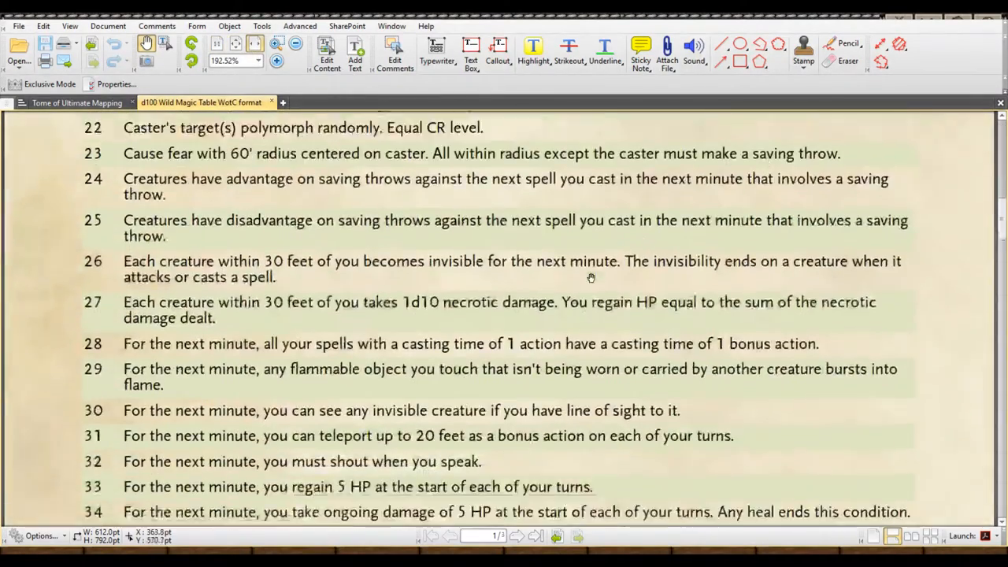
scroll(down, 3)
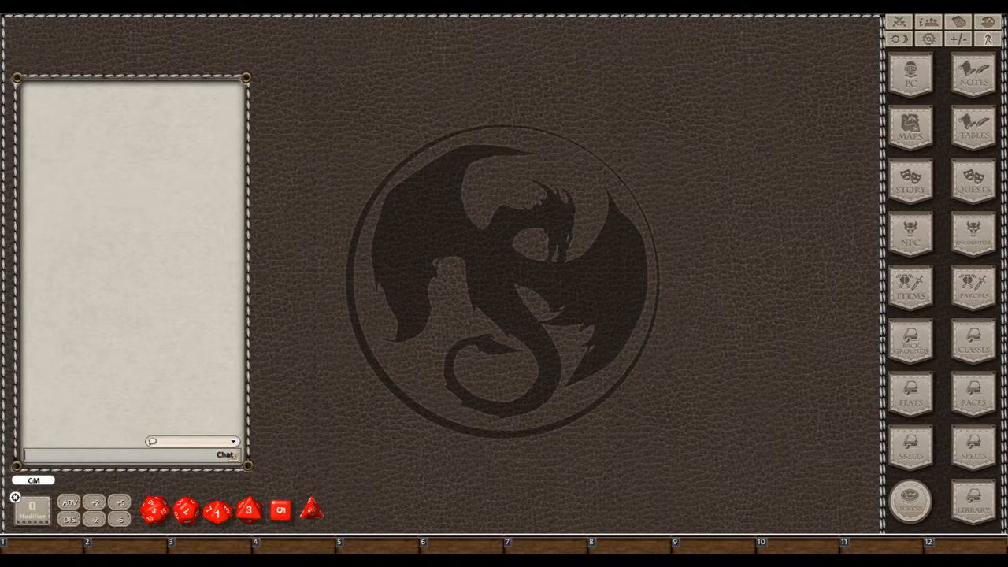
From the Library, browse the 5E Wild Magic Surge module's Story entries to the d100 table.
click(970, 510)
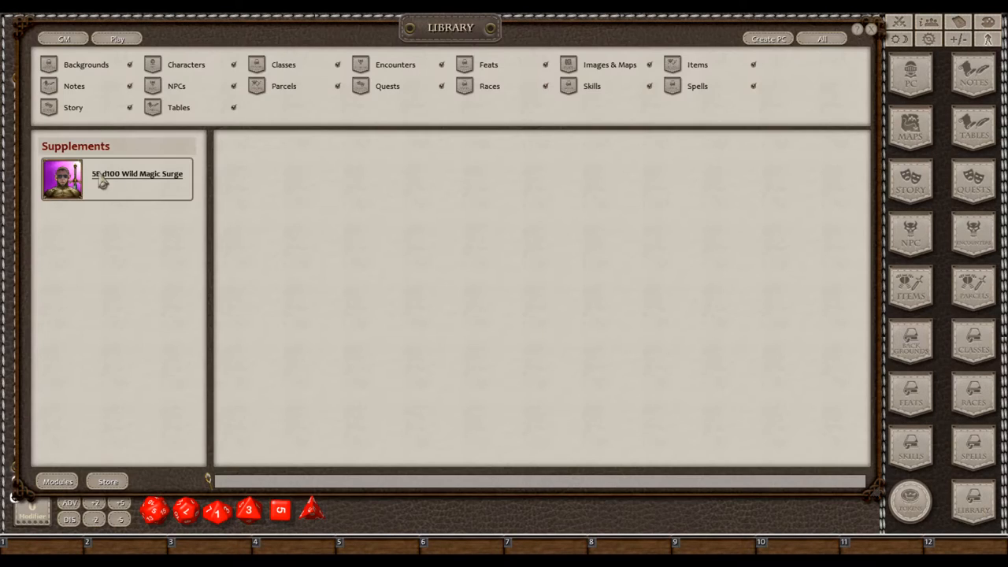
click(116, 180)
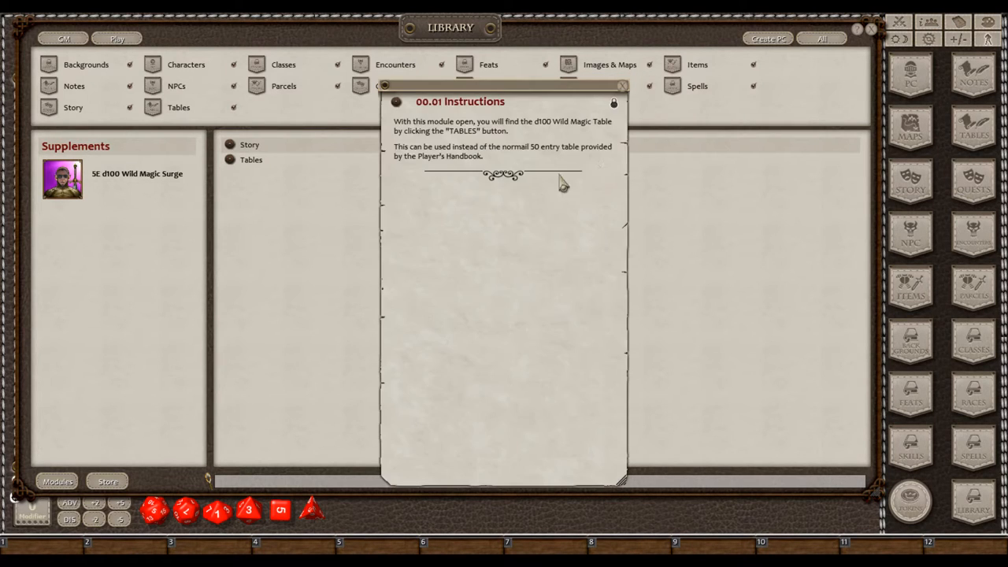
click(619, 85)
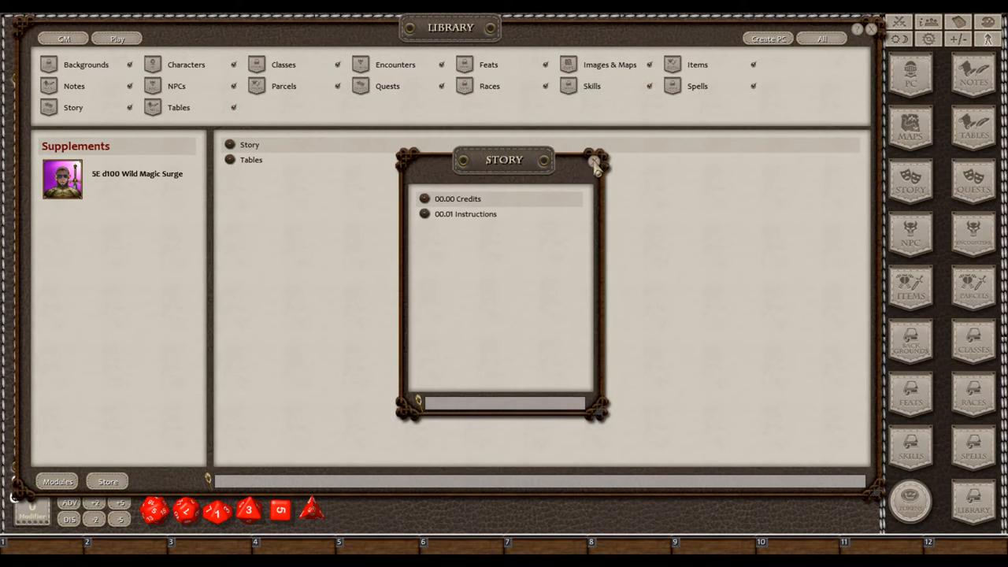
click(249, 159)
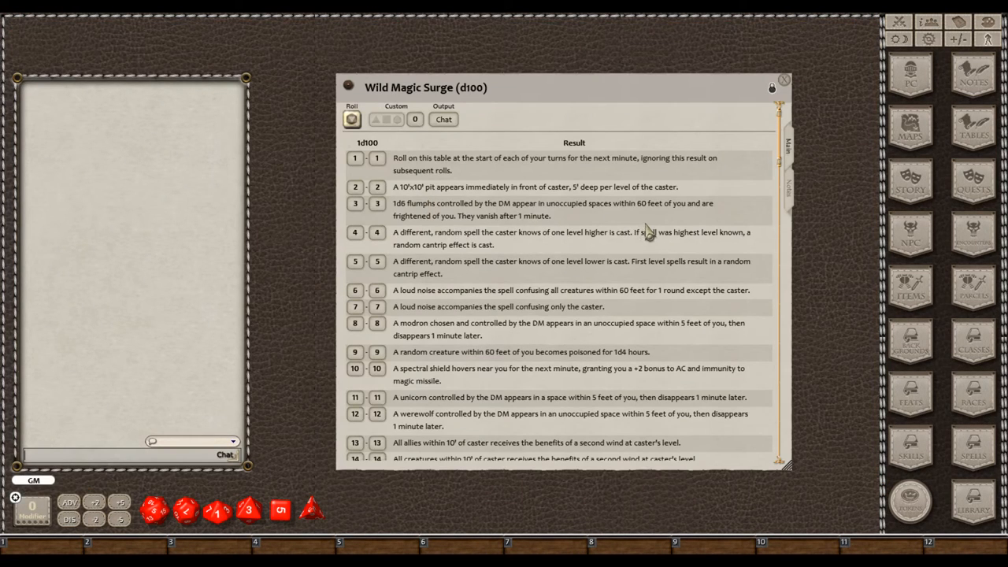
scroll(down, 3)
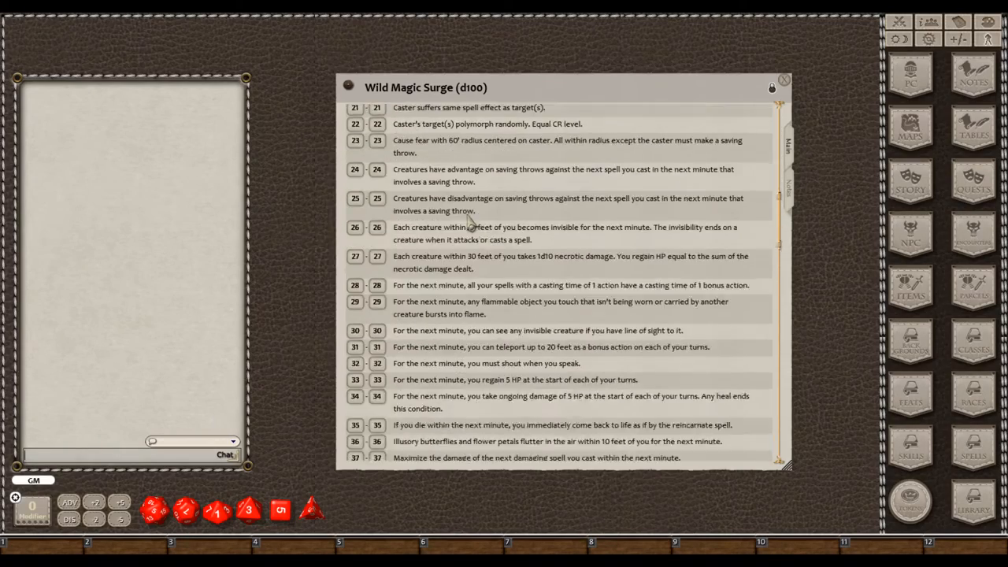
scroll(down, 3)
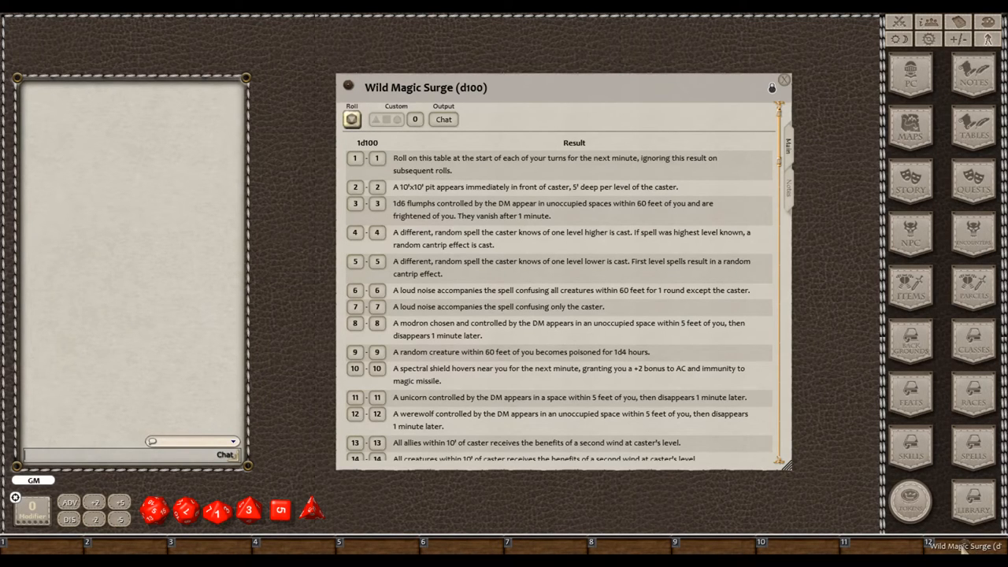
Roll on the Wild Magic Surge table twice, posting results 32 and 34 to chat.
click(778, 82)
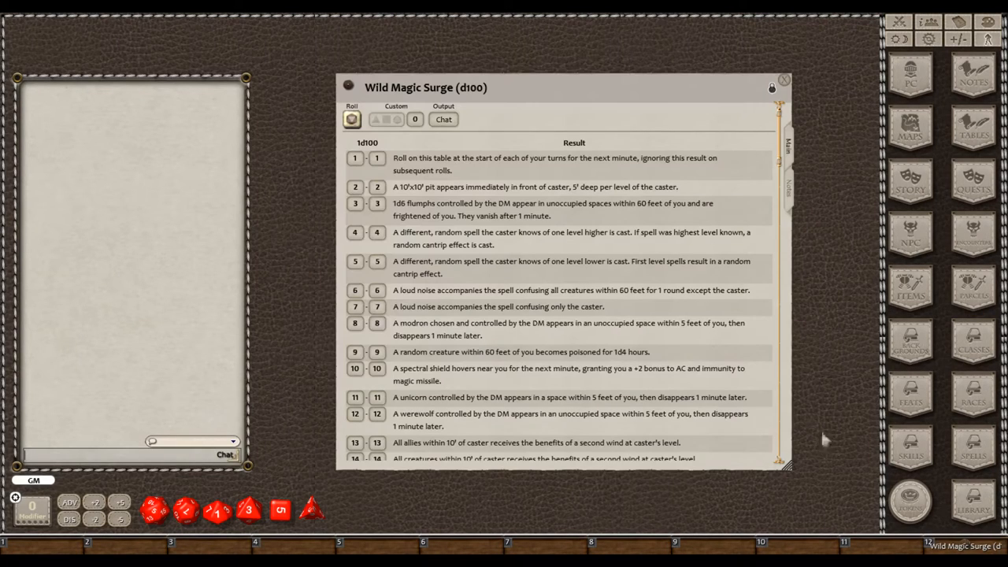
click(353, 120)
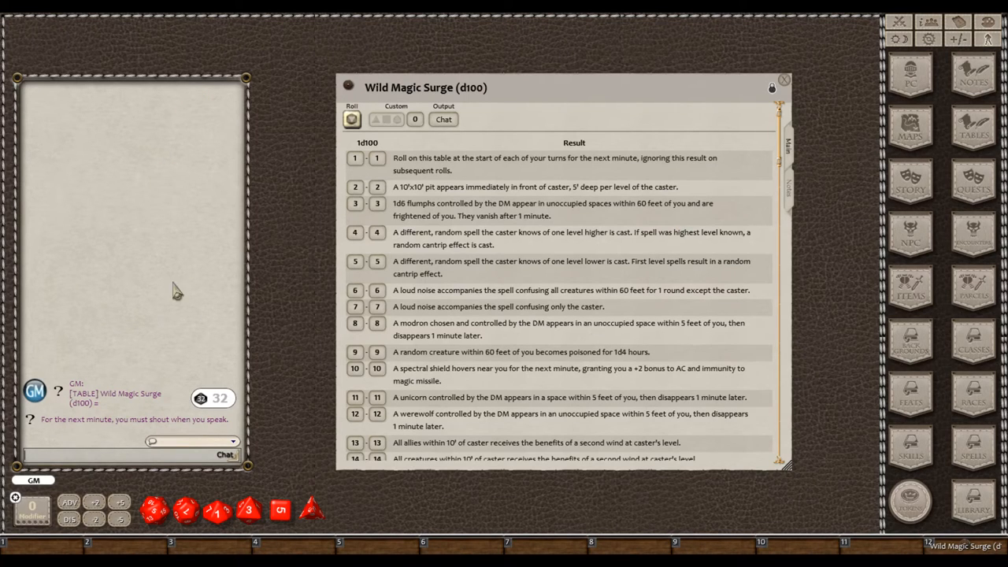
mouse_move(161, 438)
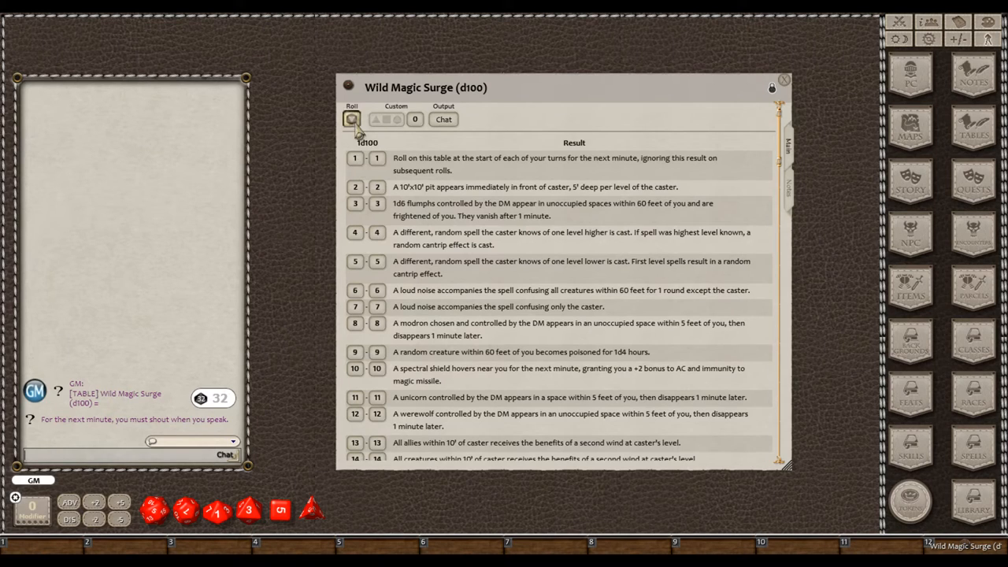
click(352, 120)
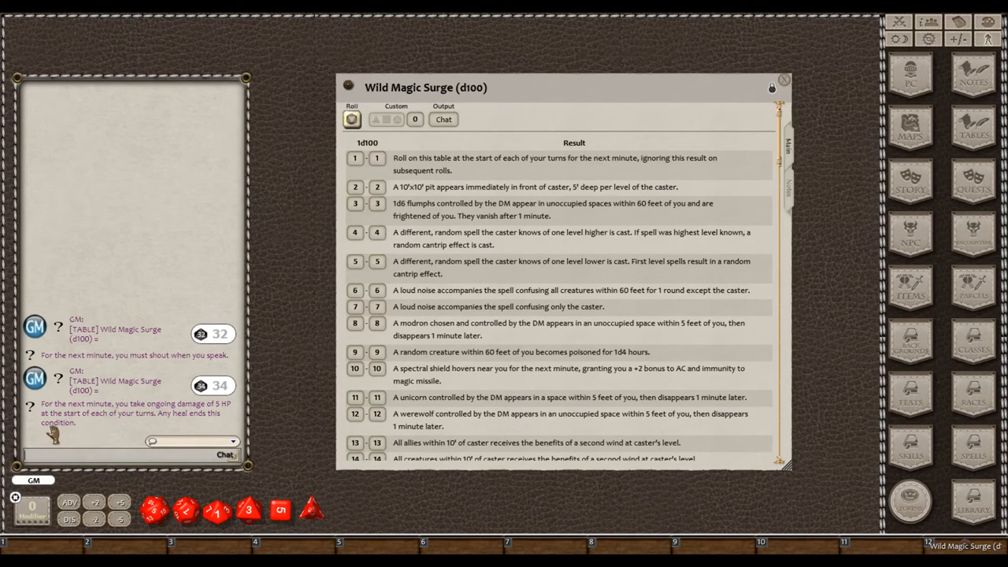
mouse_move(302, 333)
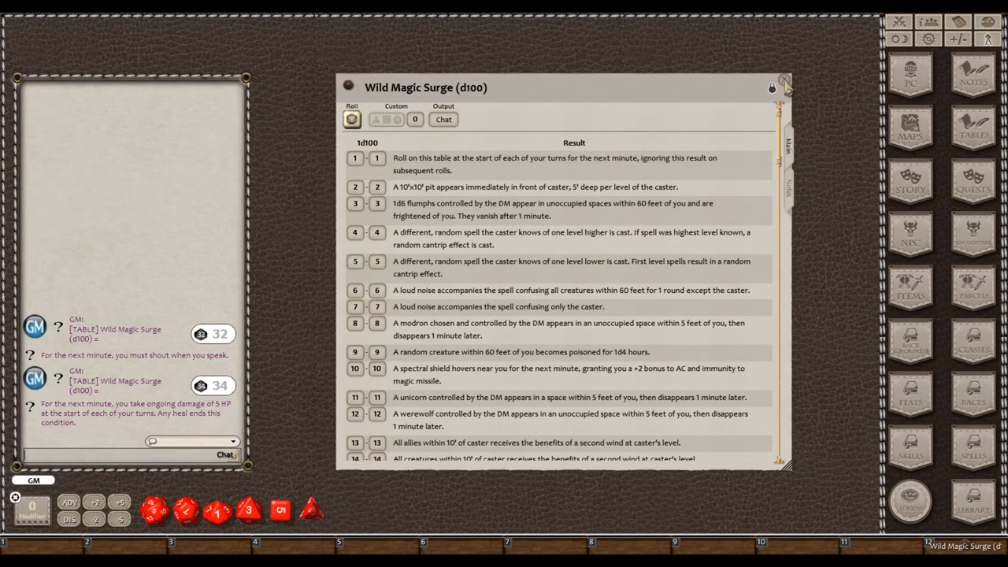
Close the Wild Magic Surge (d100) table, leaving both roll results in chat.
click(796, 87)
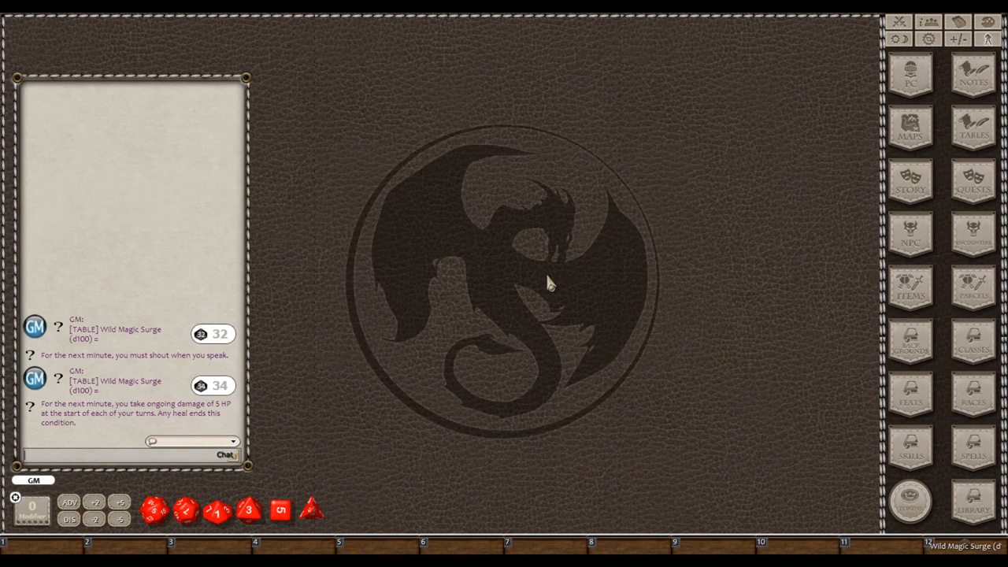
mouse_move(535, 287)
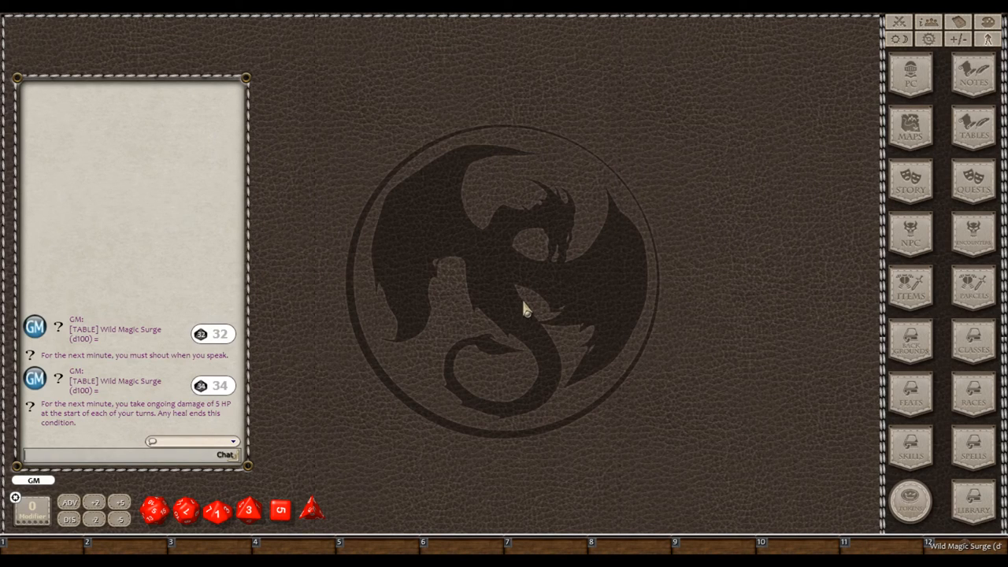
mouse_move(953, 510)
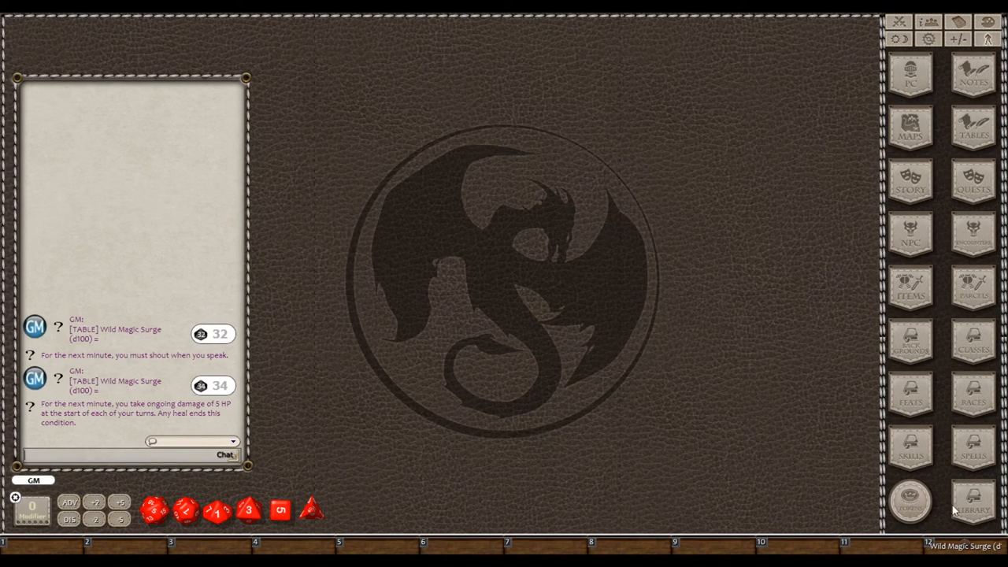